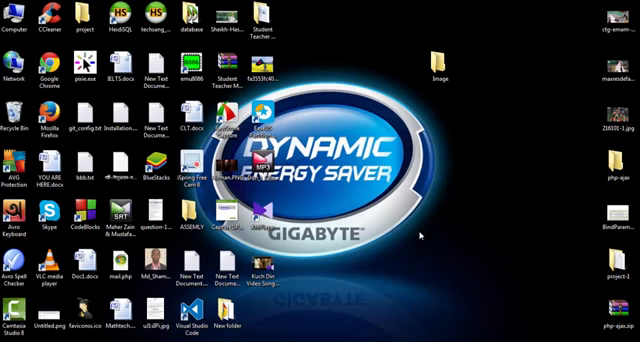
mouse_move(420, 235)
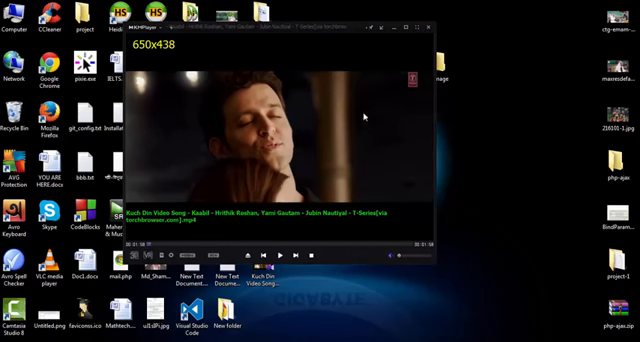
mouse_move(330, 97)
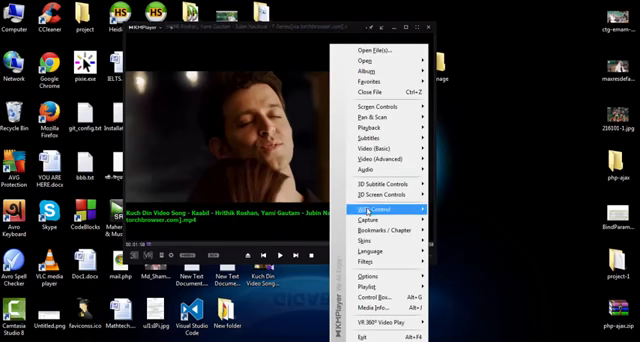
mouse_move(375, 208)
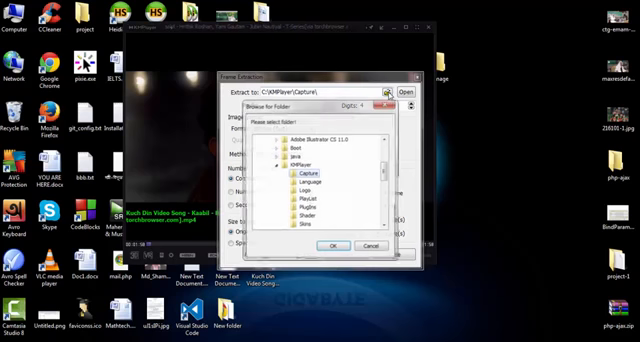
Choose the desktop Image folder as the frame extraction destination
scroll("down", 3)
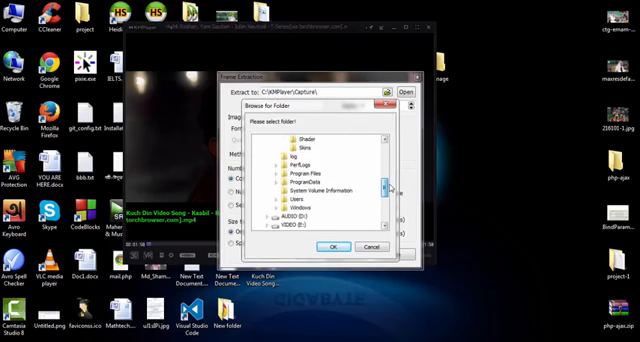
scroll("down", 3)
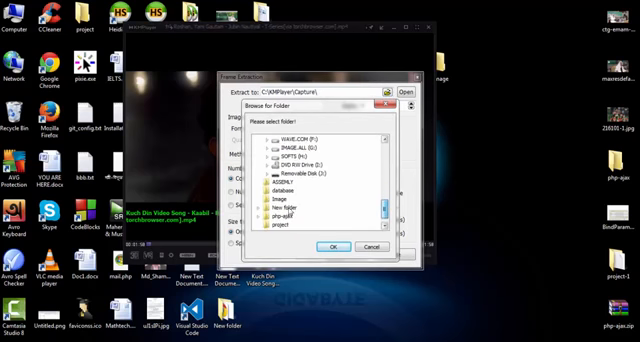
left_click(282, 200)
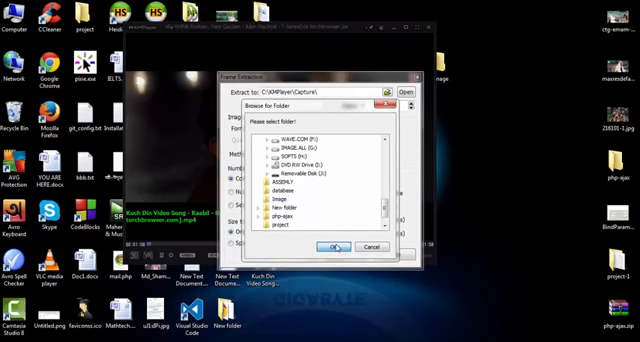
left_click(328, 248)
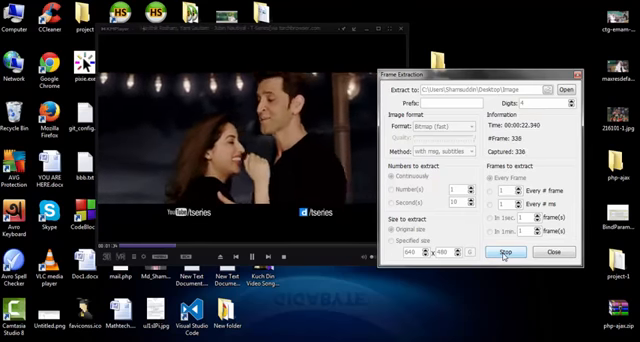
Stop the frame extraction at 351 captured frames
left_click(502, 251)
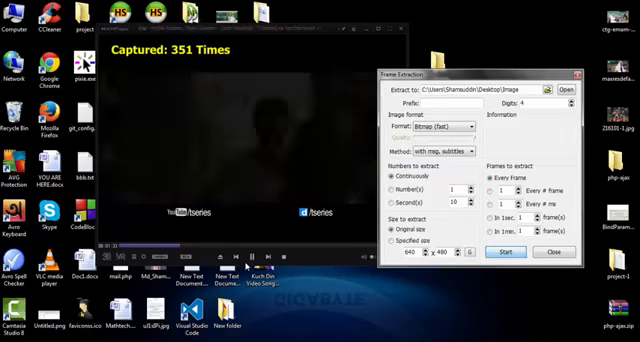